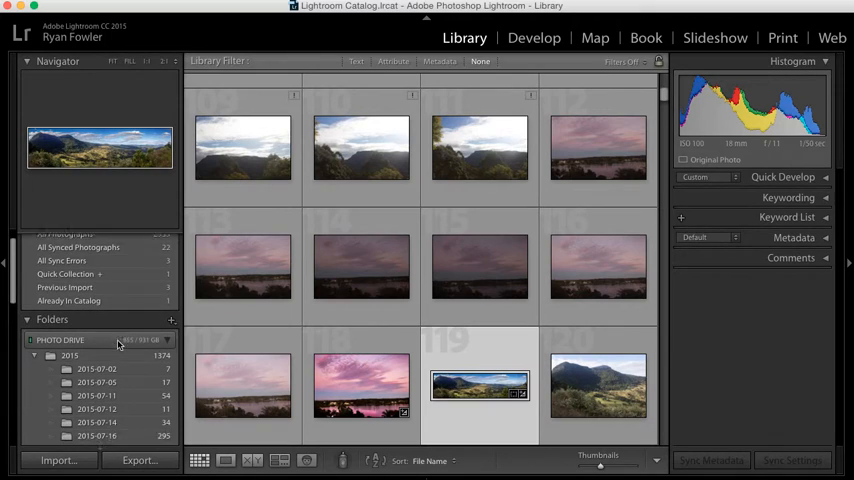
Scroll the Folders panel down to the Macintosh HD volume's missing 2015 dated folders.
scroll(down, 3)
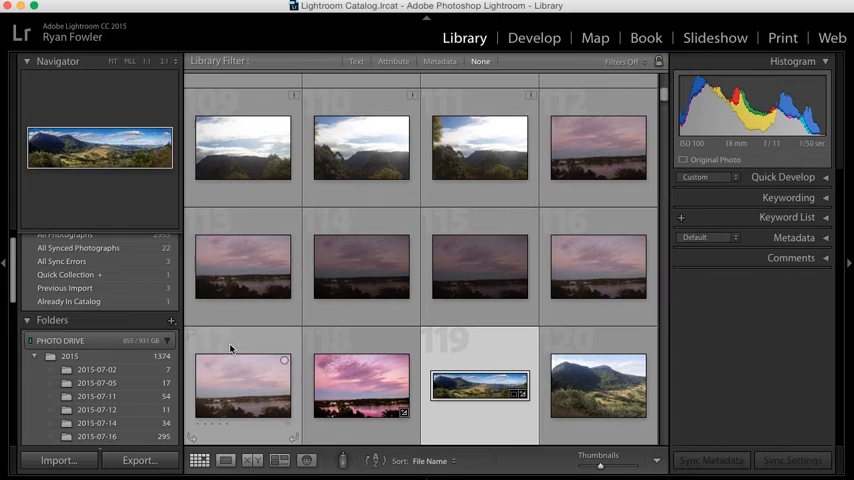
scroll(down, 3)
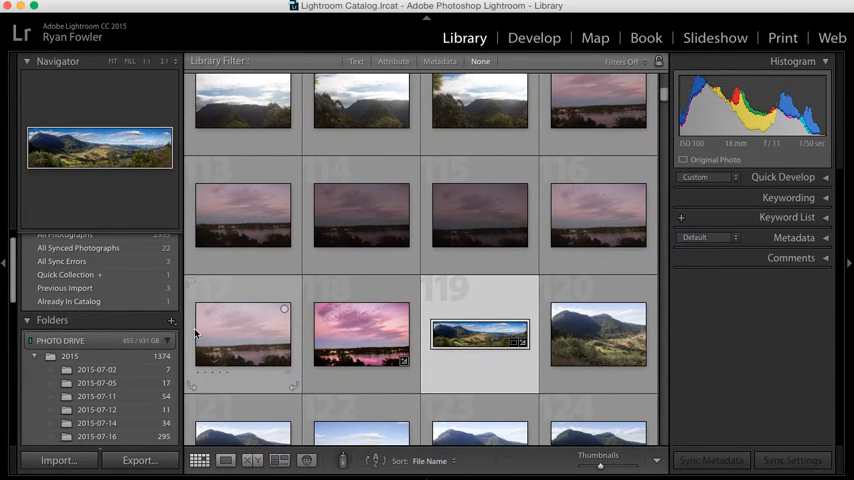
scroll(down, 3)
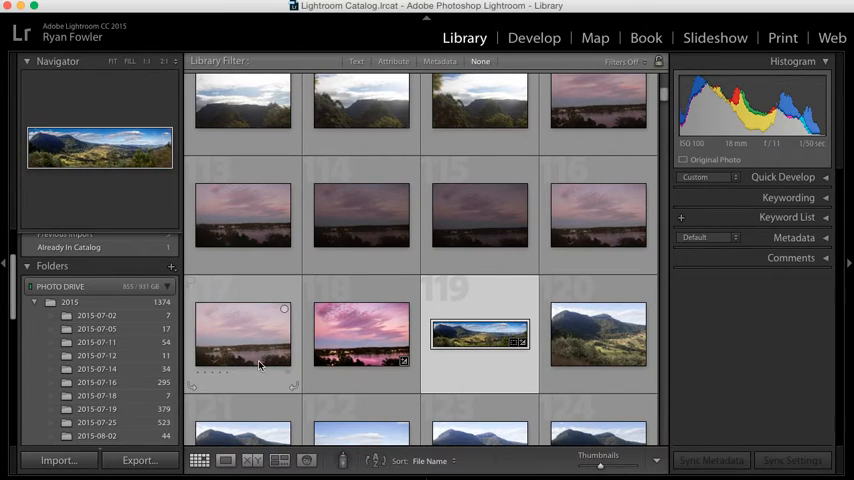
scroll(down, 3)
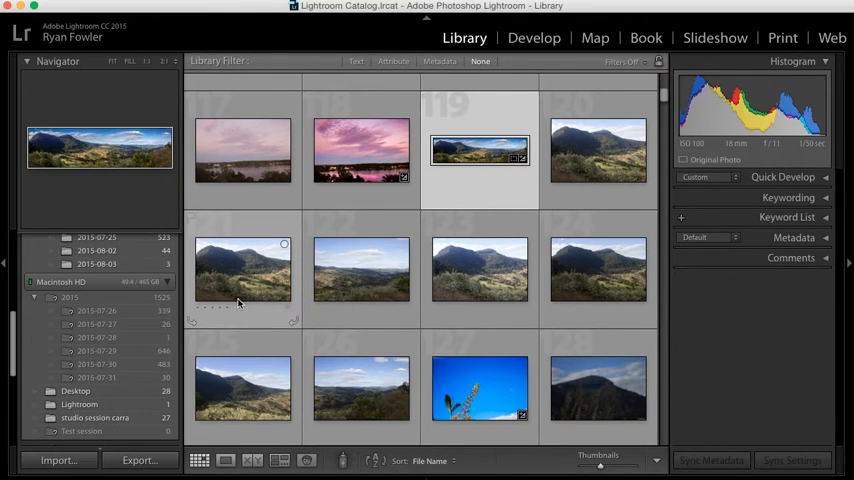
Select the missing dated folder under Macintosh HD and choose Find Missing Folder from its context menu.
click(96, 312)
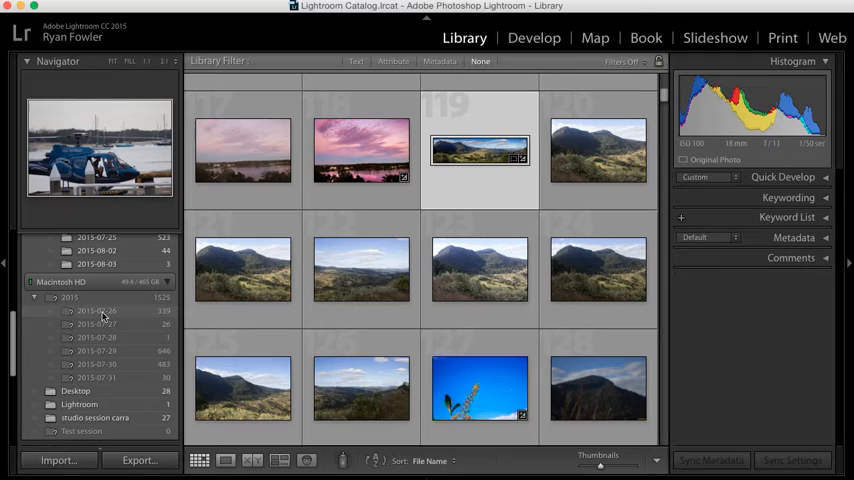
right_click(96, 310)
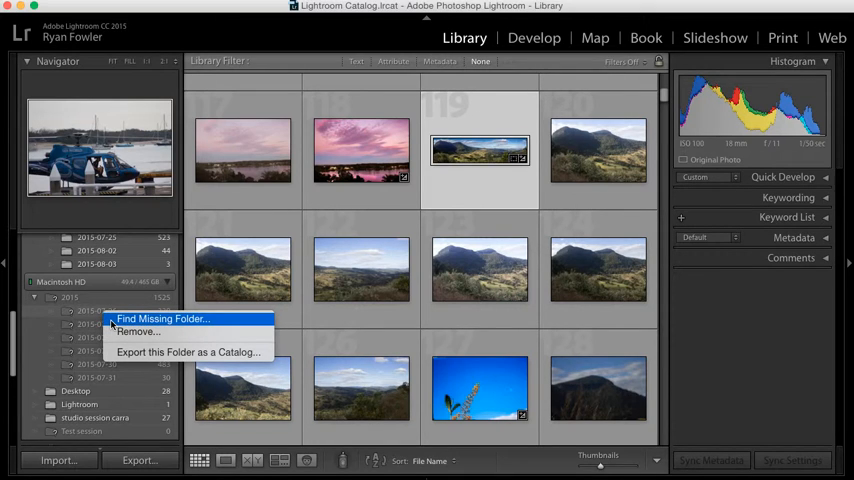
click(162, 318)
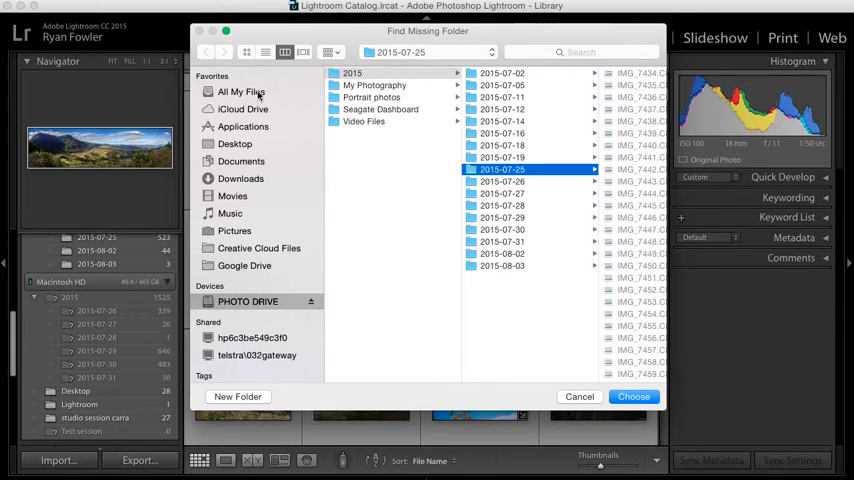
mouse_move(256, 240)
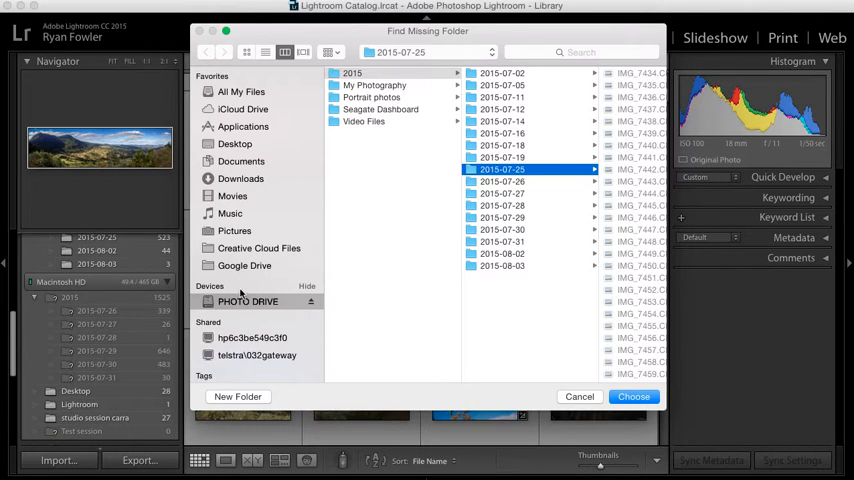
Choose the 2015-07-26 folder on PHOTO DRIVE as the missing folder's new location.
click(496, 180)
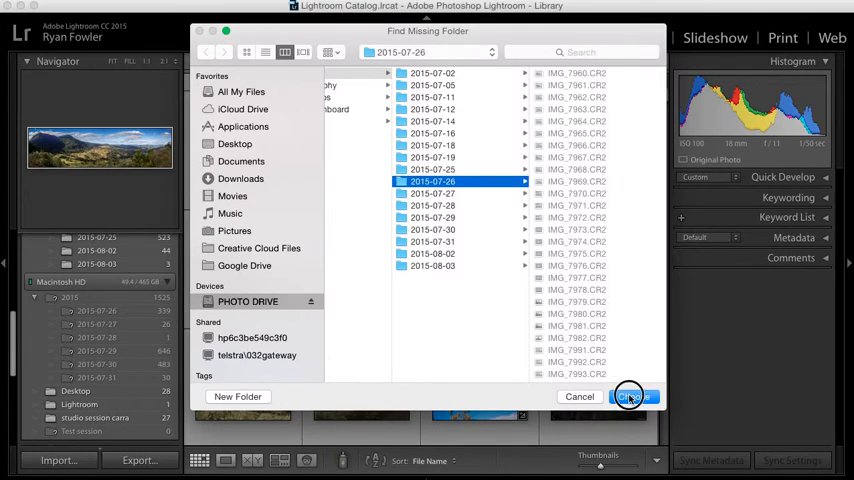
click(634, 396)
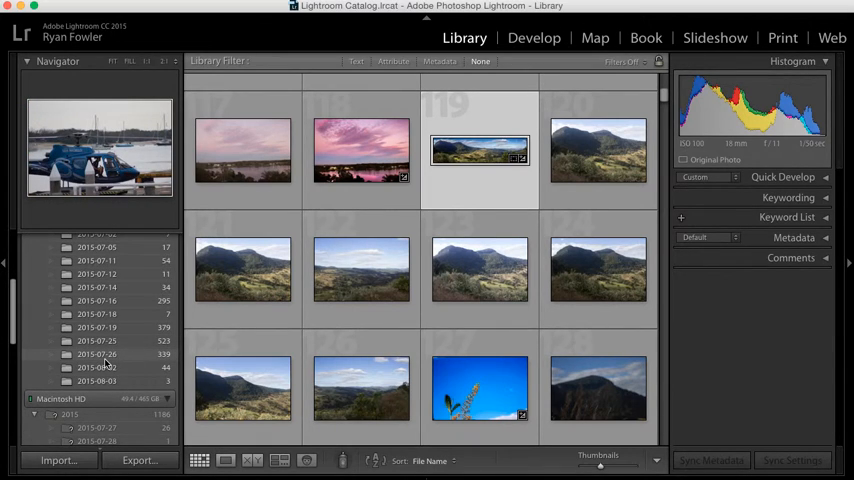
Scroll the Folders panel to confirm the relinked 2015 folder is no longer missing.
scroll(down, 3)
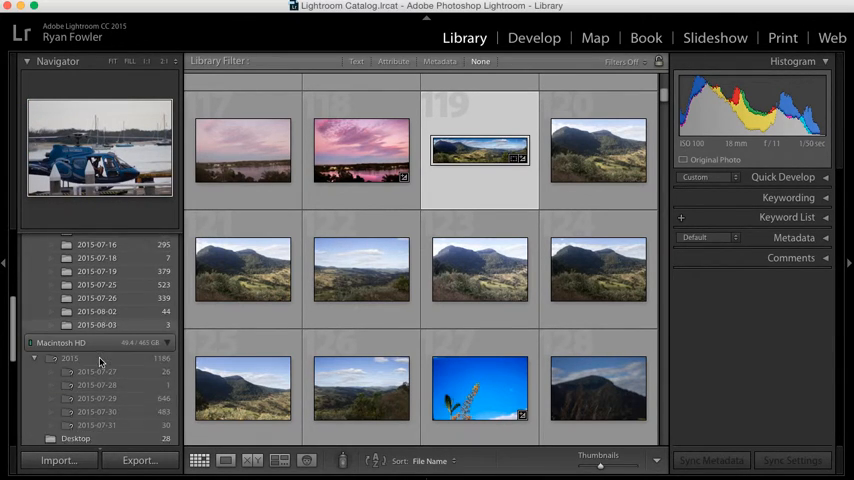